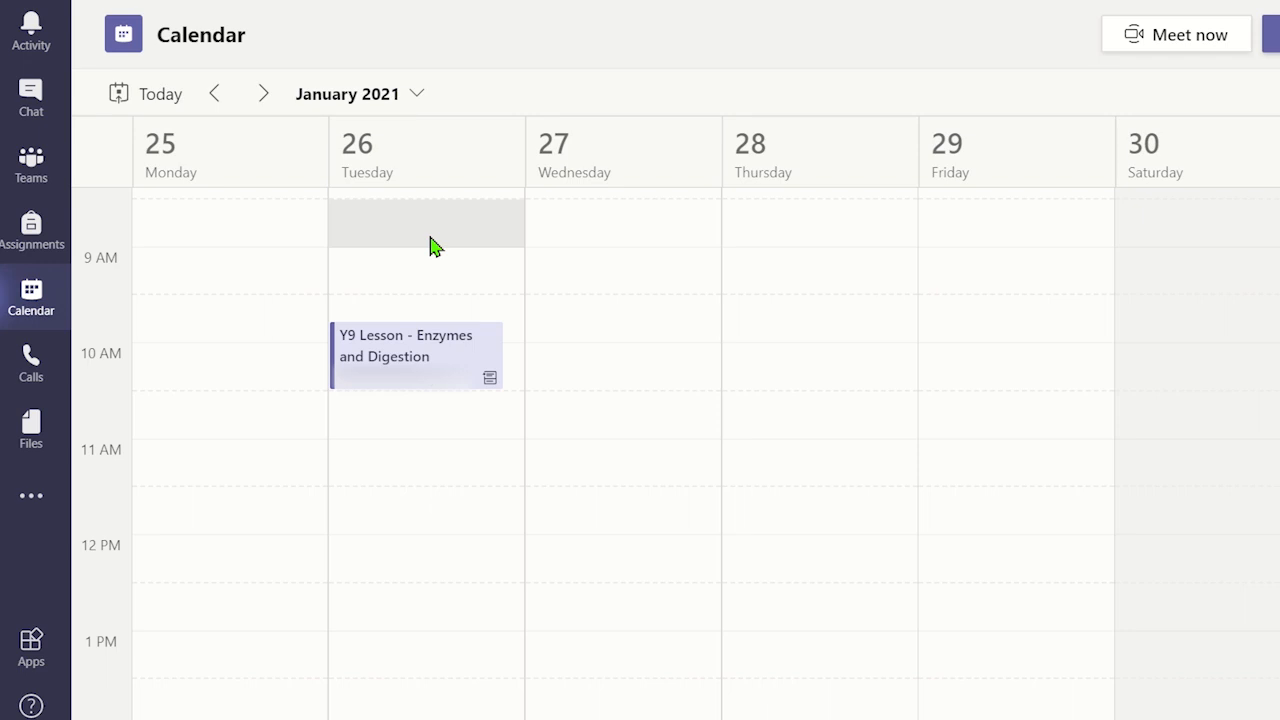
Open the Y9 Lesson - Enzymes and Digestion event on 26 Jan from Calendar and edit it.
left_click(416, 356)
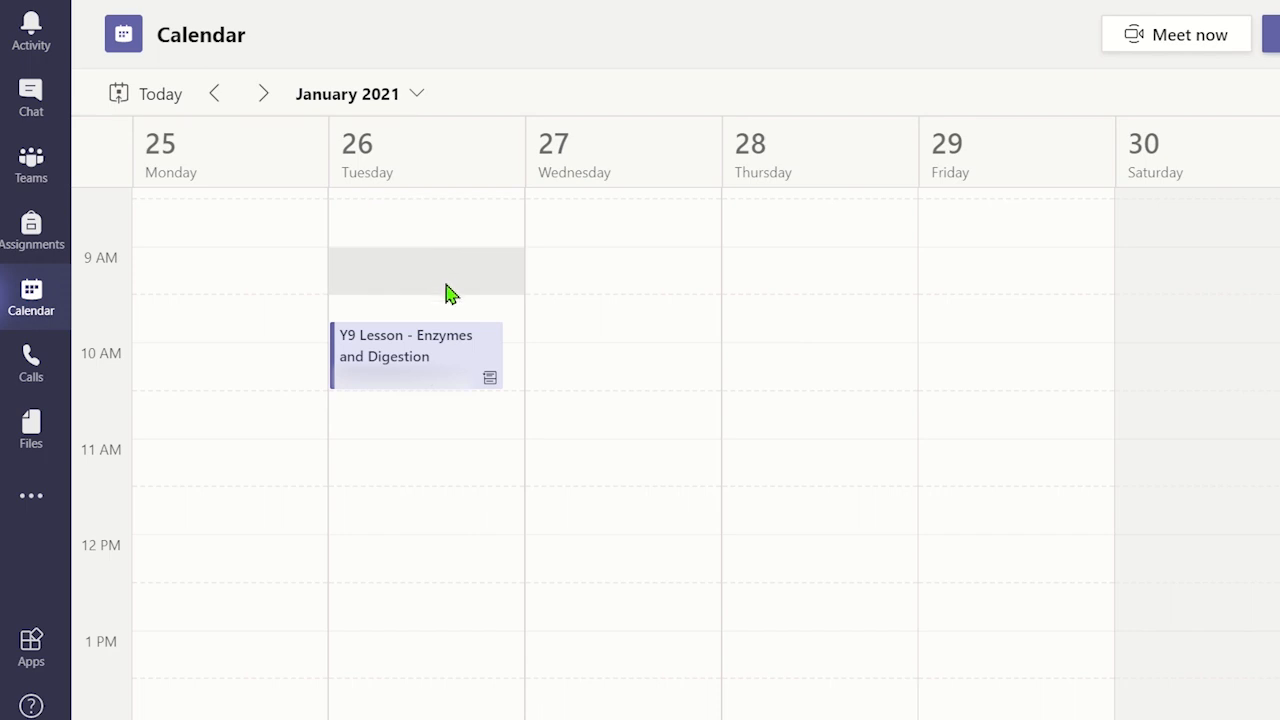
left_click(416, 356)
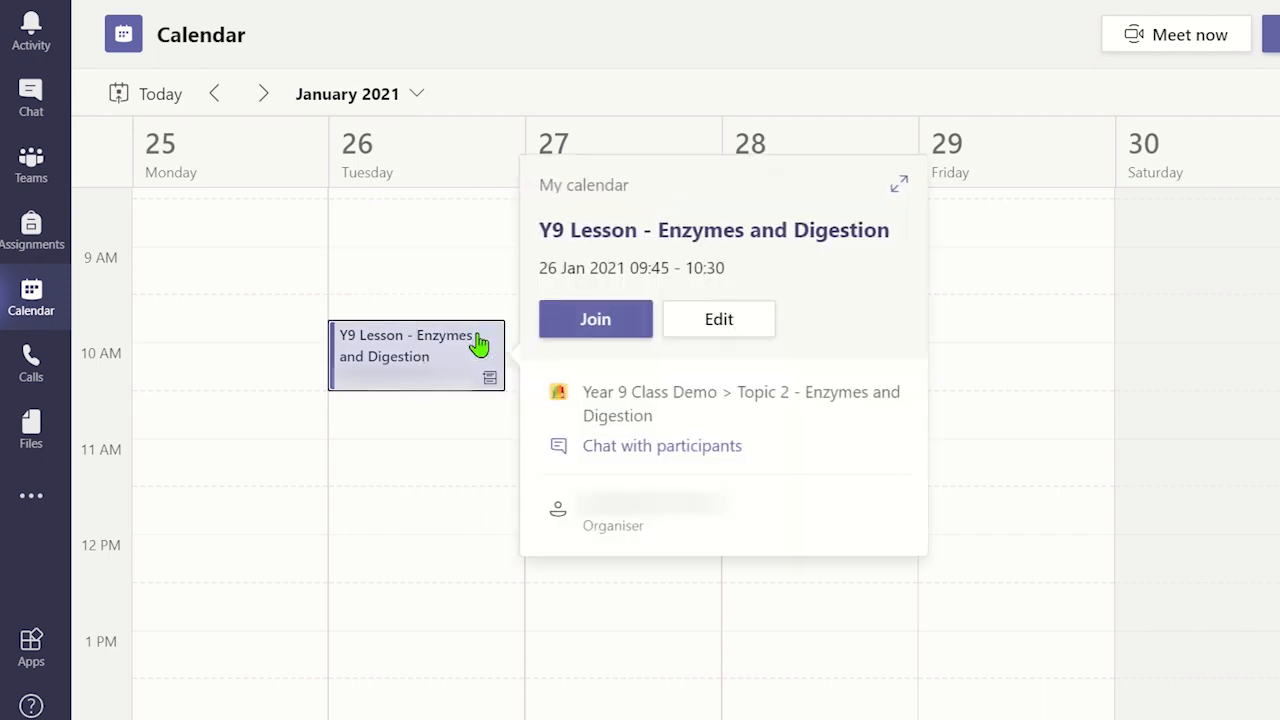
mouse_move(720, 320)
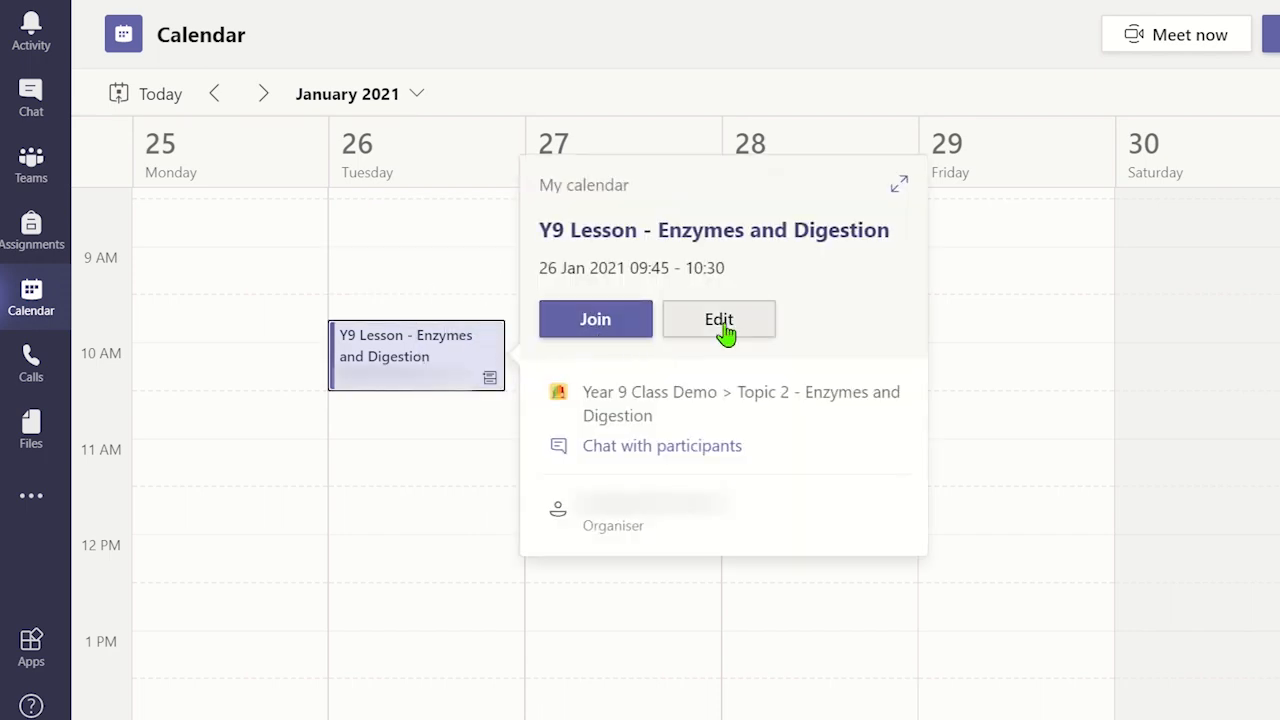
left_click(718, 320)
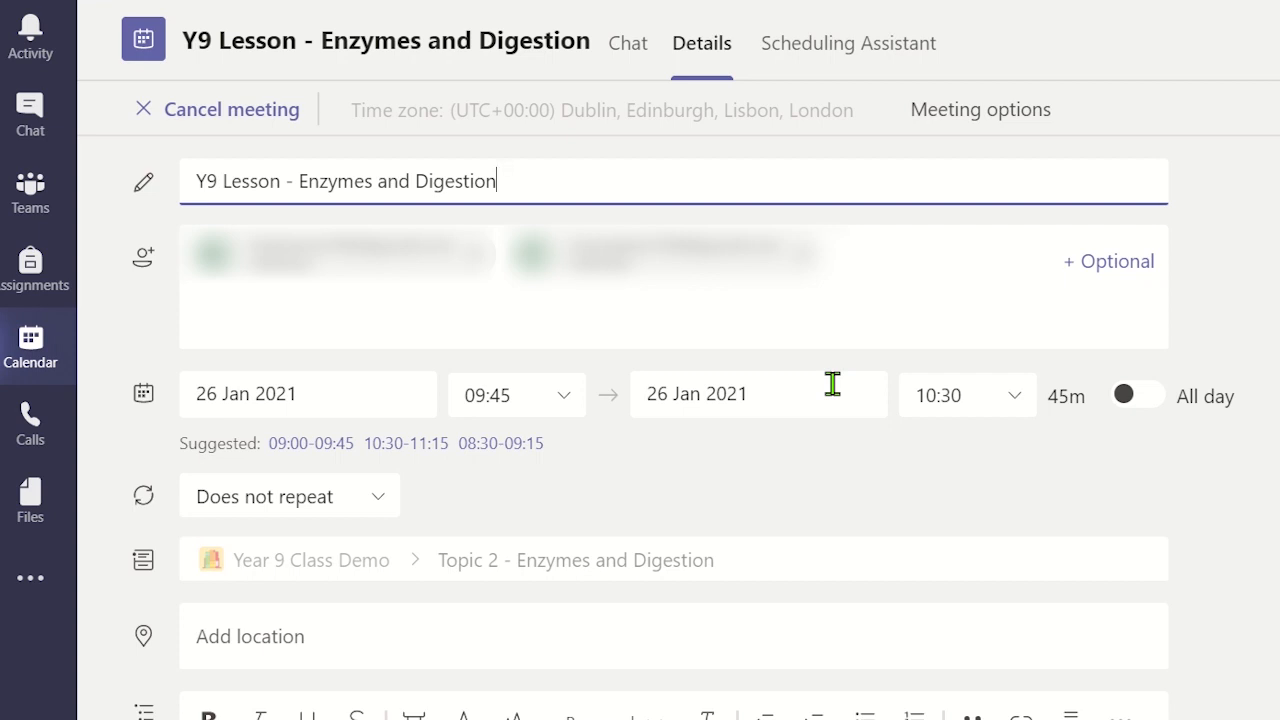
mouse_move(980, 110)
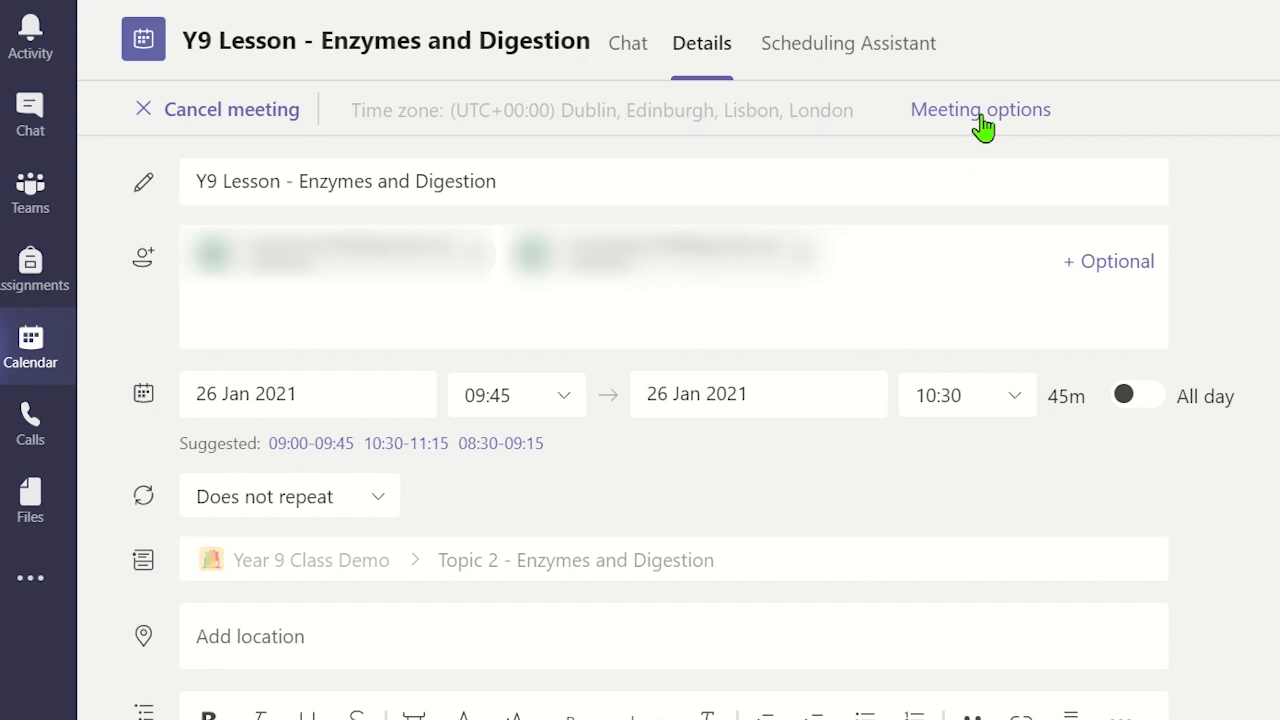
Go to the Meeting options page for the Y9 Lesson meeting.
left_click(980, 108)
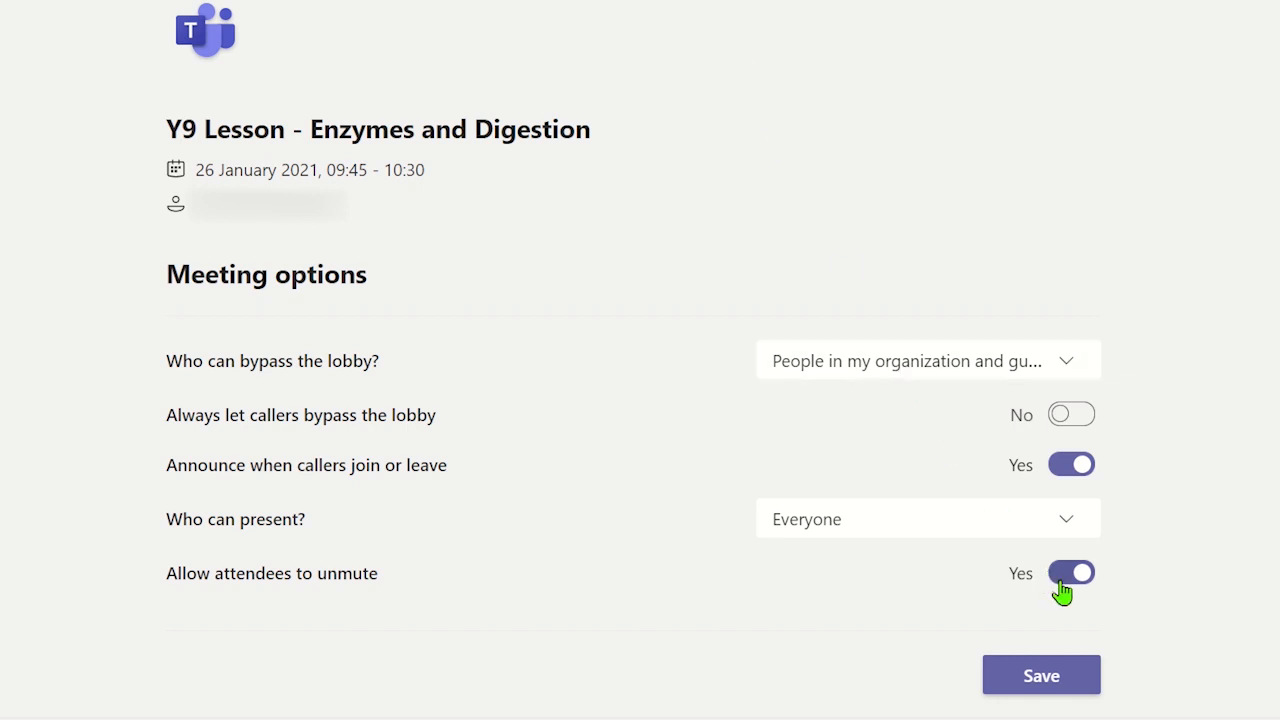
Turn Allow attendees to unmute off, set Who can present? to Only me, and save.
left_click(1070, 572)
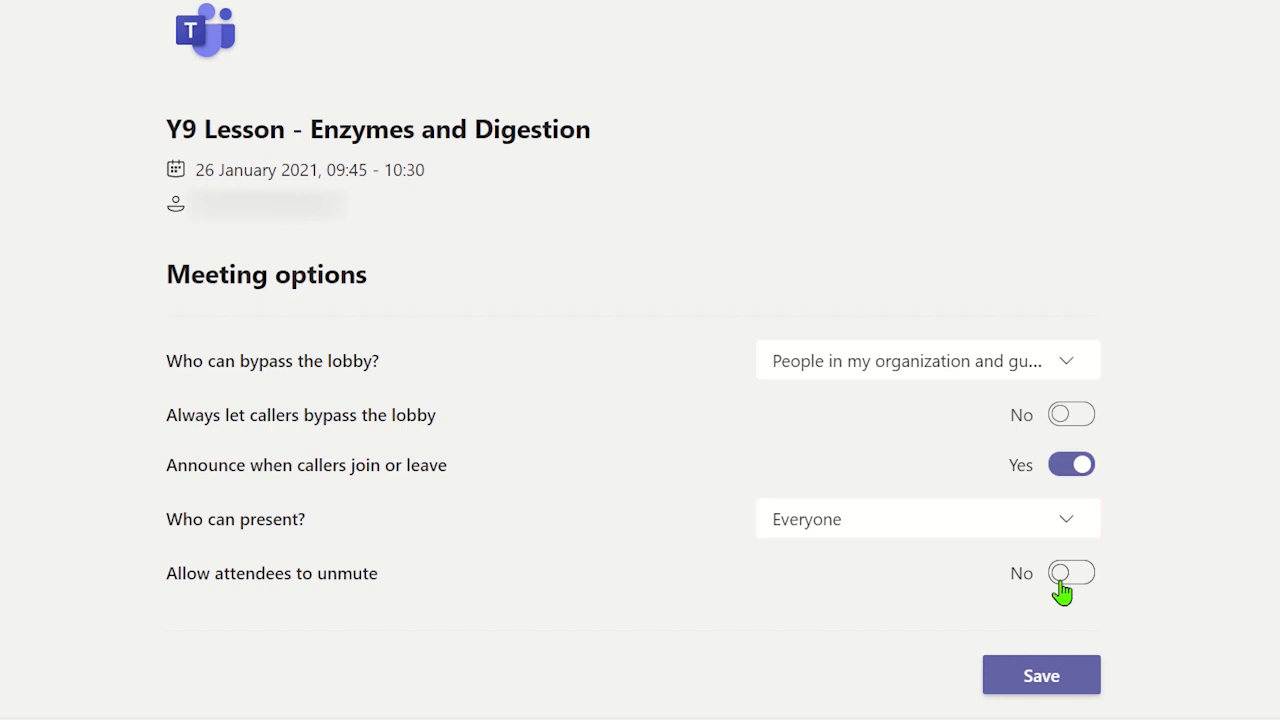
left_click(1064, 520)
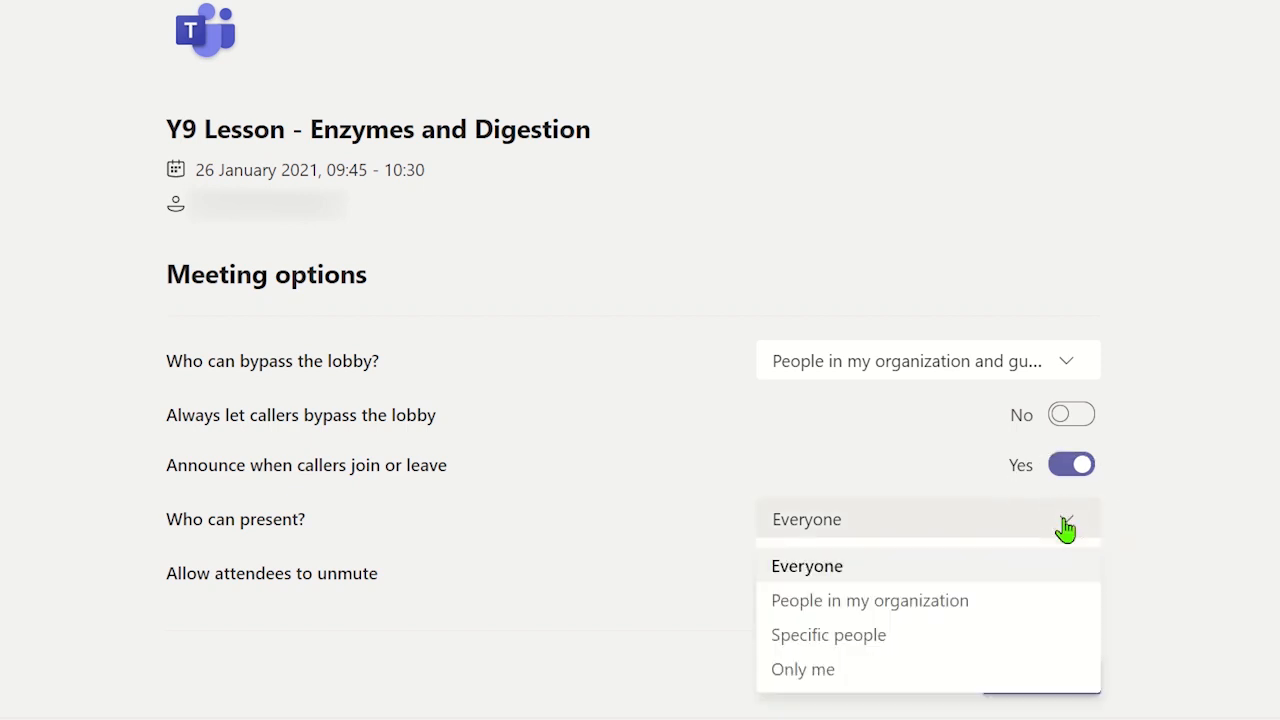
mouse_move(964, 668)
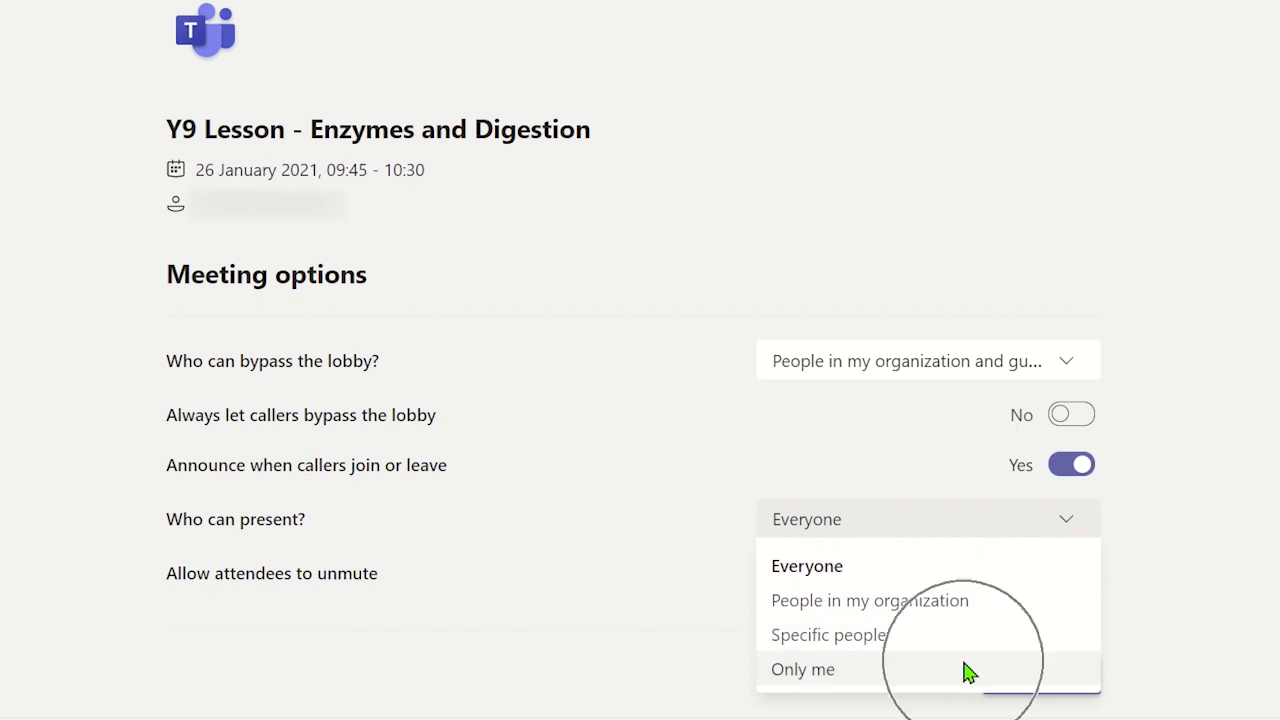
left_click(802, 668)
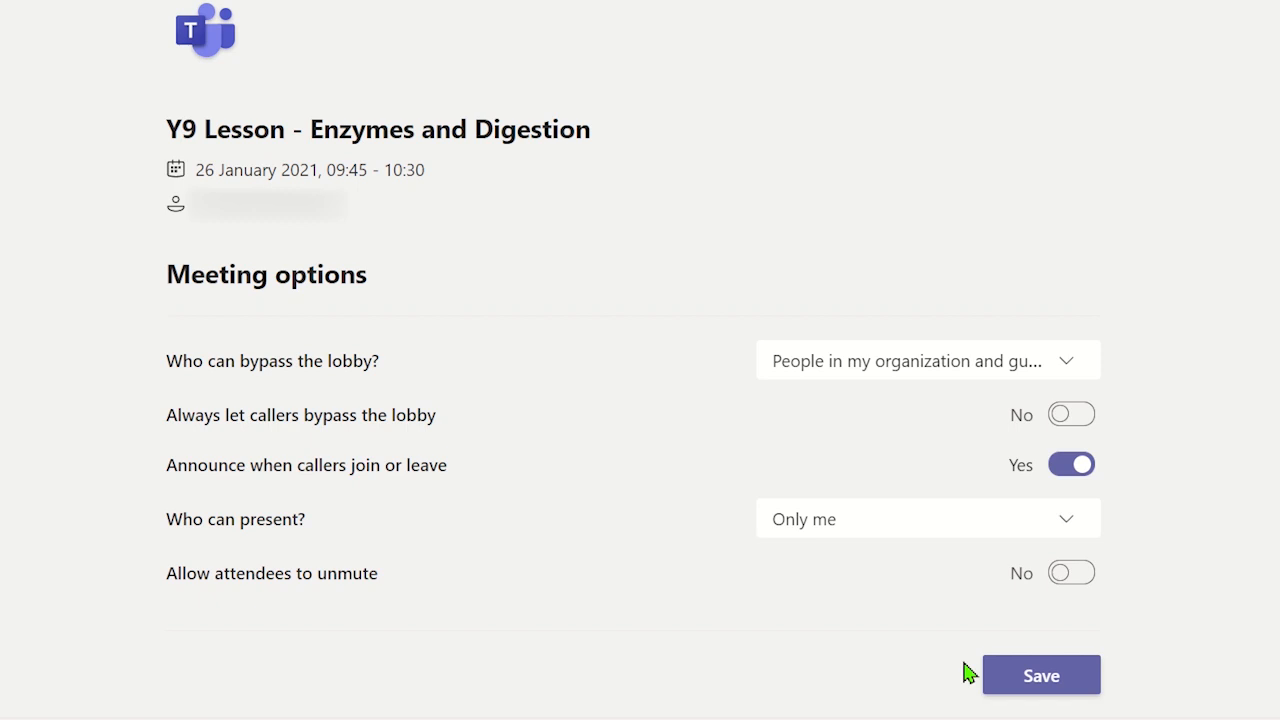
left_click(1040, 674)
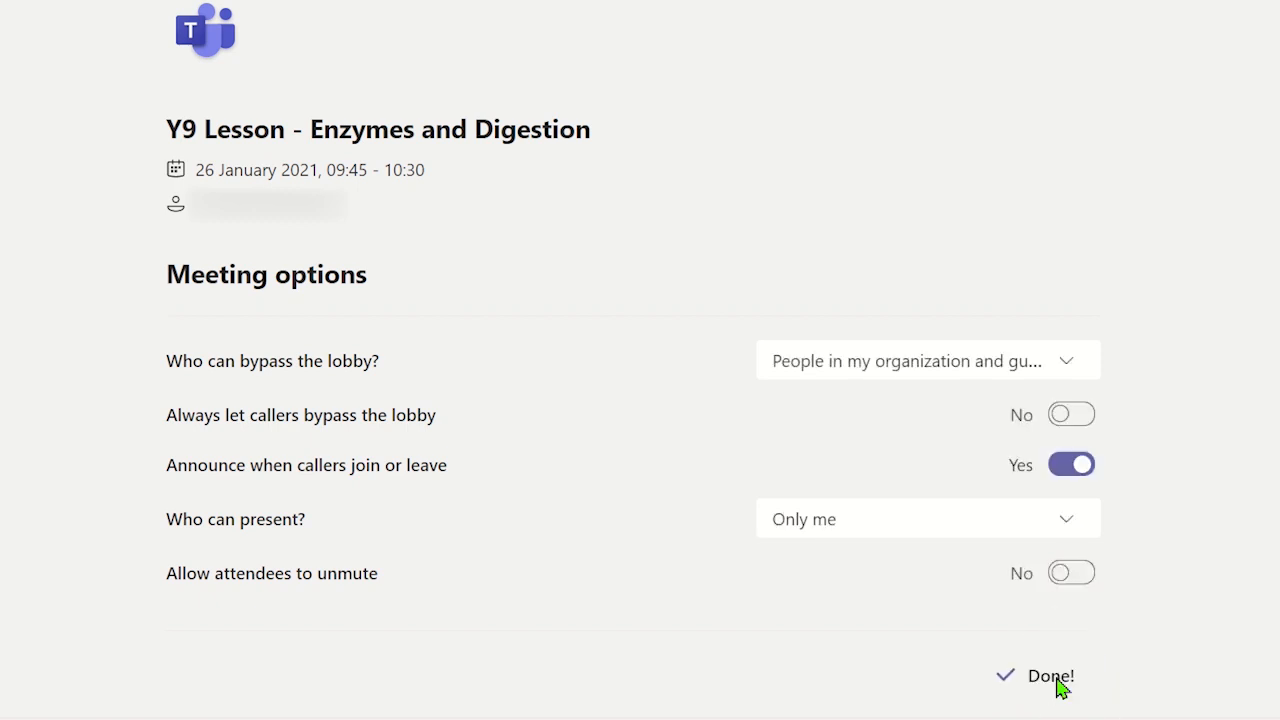
In the live call, bring up Meeting options from More actions and toggle attendee unmuting.
left_click(1048, 676)
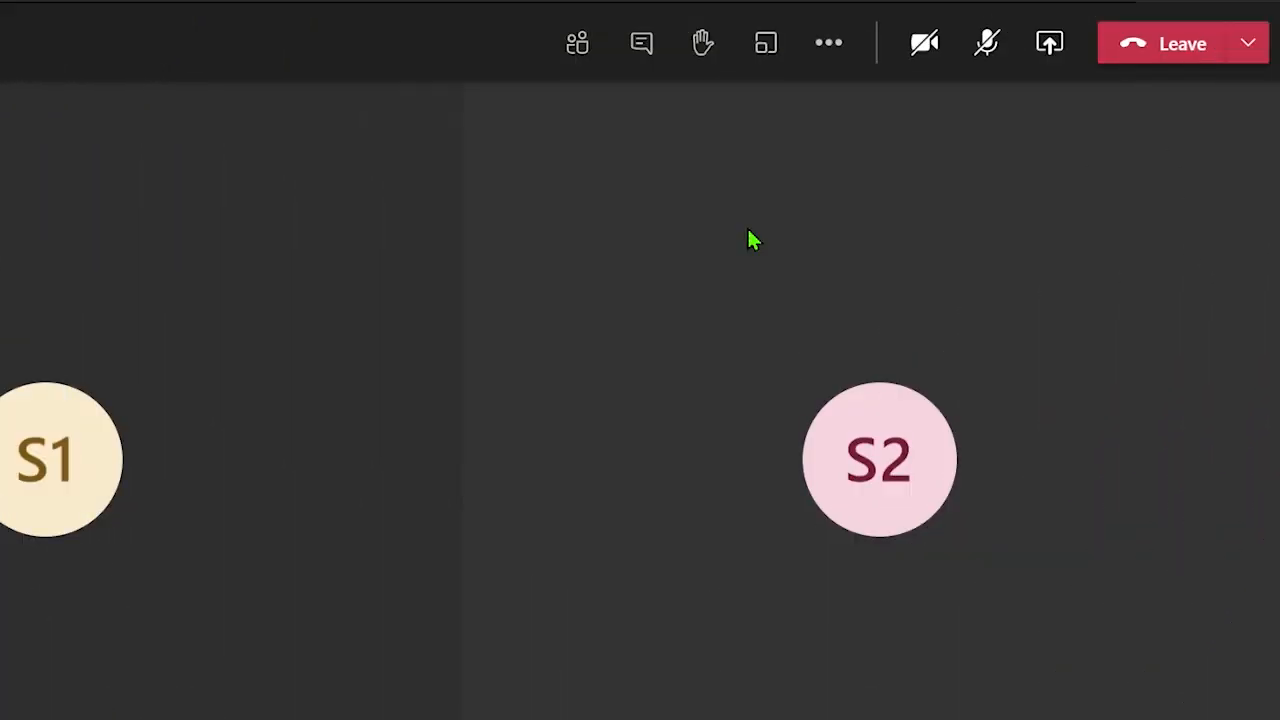
mouse_move(828, 44)
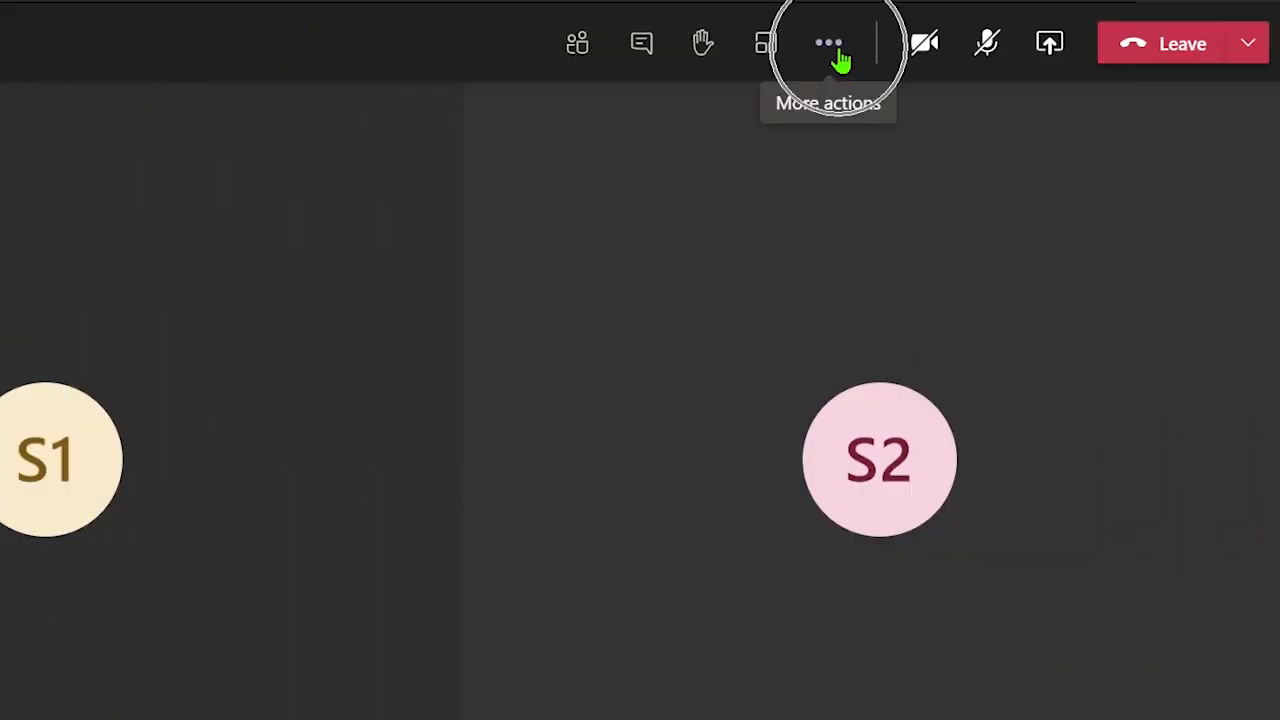
left_click(828, 44)
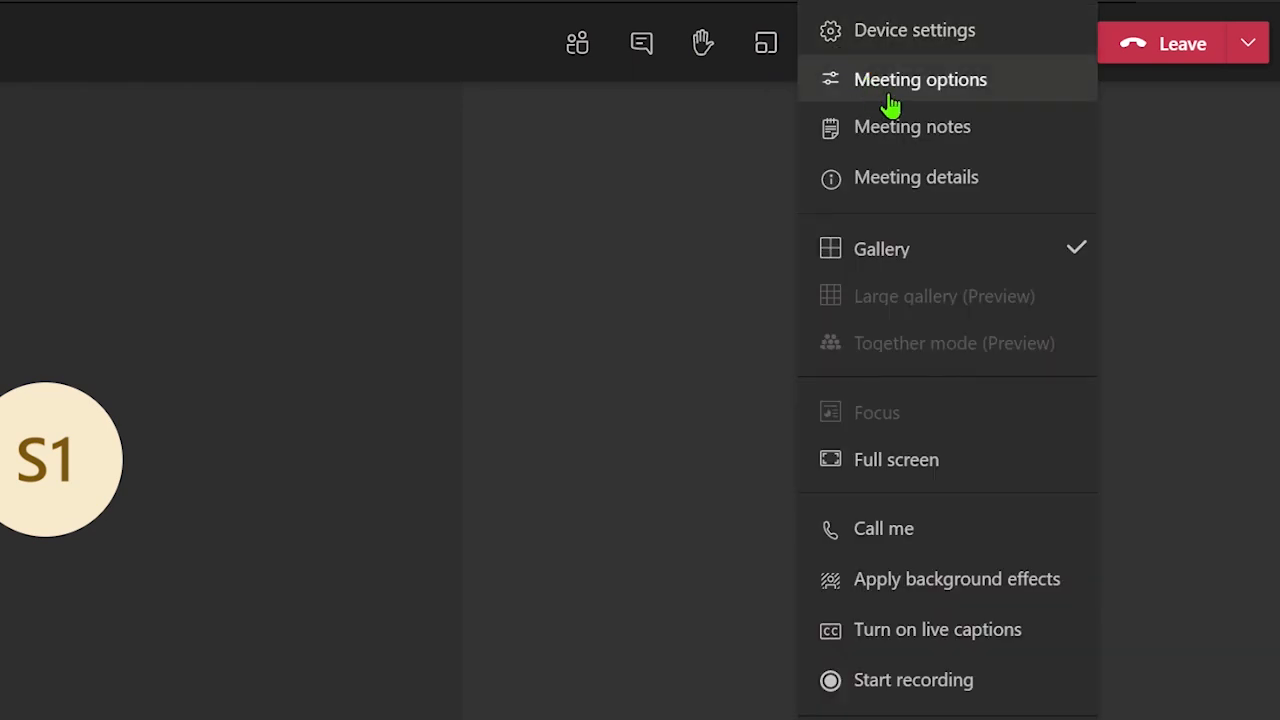
left_click(920, 80)
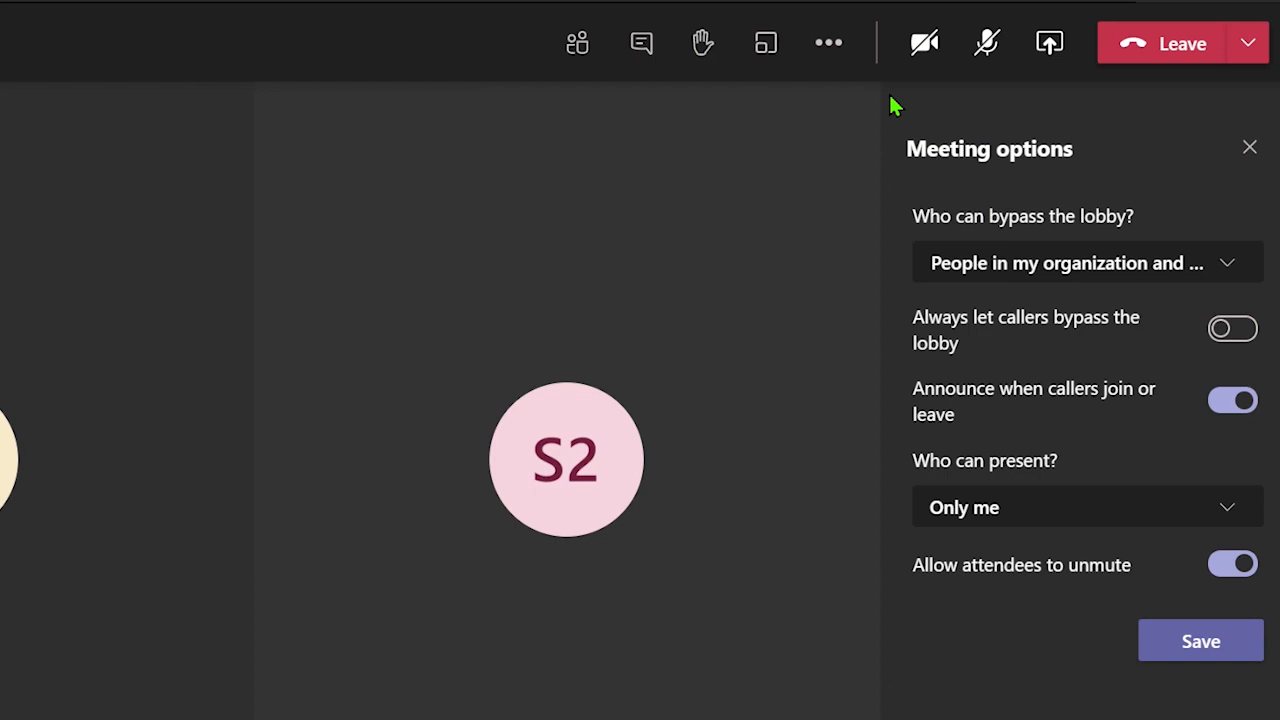
mouse_move(978, 212)
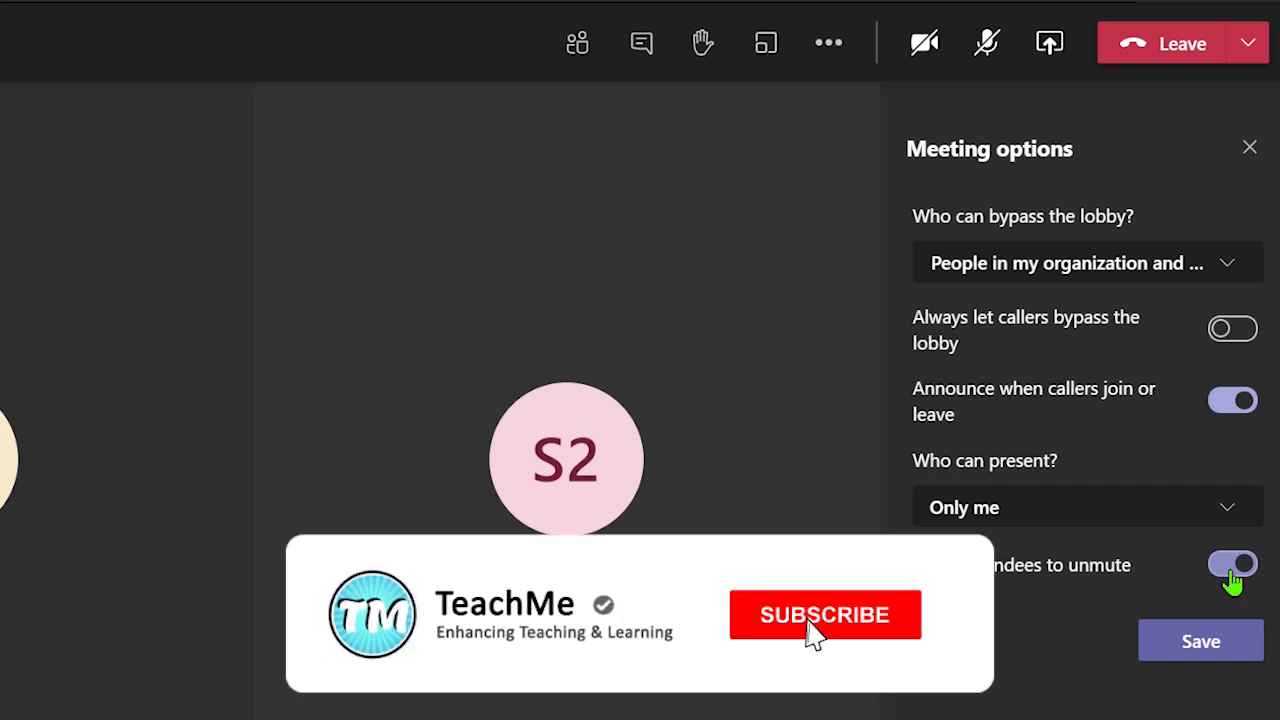
left_click(824, 614)
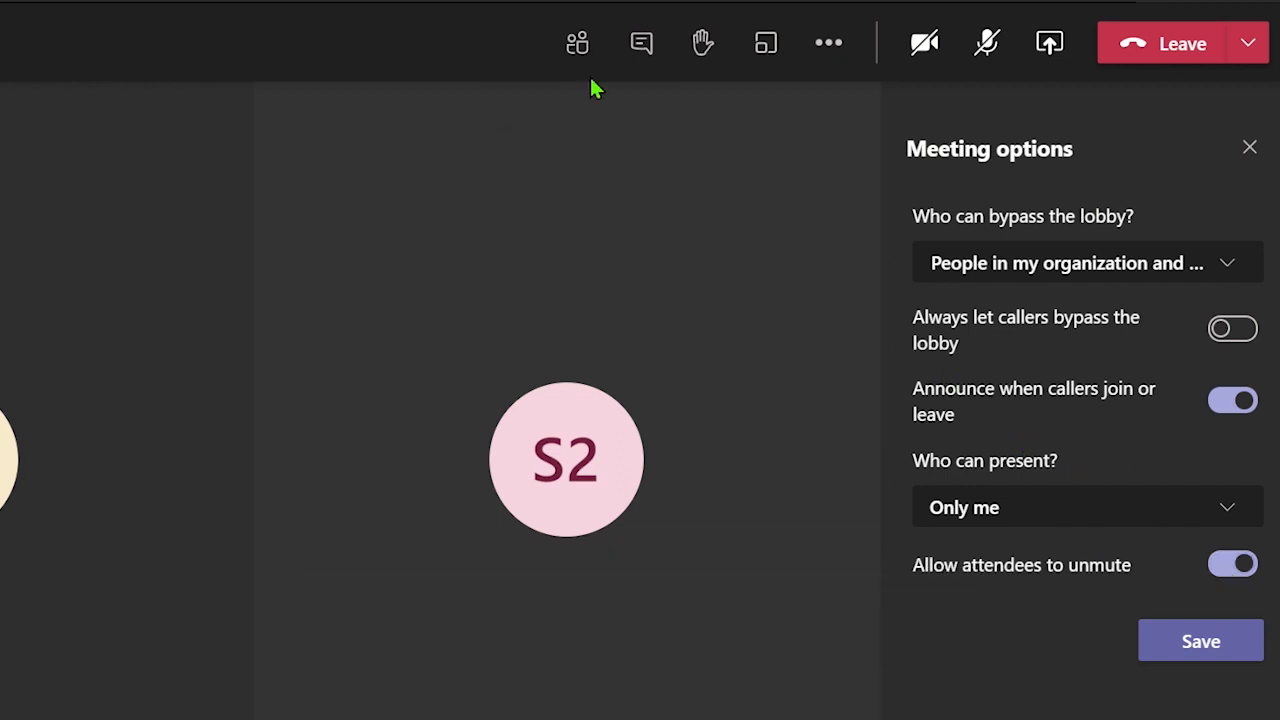
Show the participants panel and mute all attendees, confirming with Mute.
left_click(576, 42)
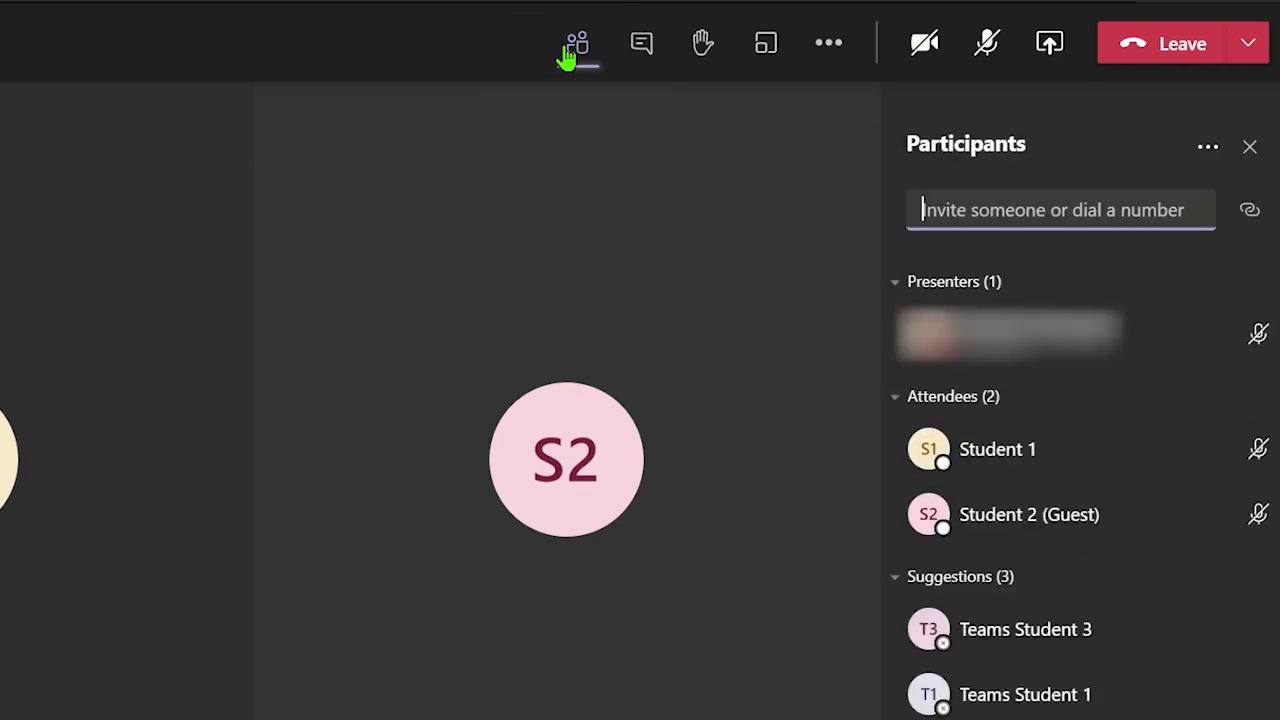
mouse_move(576, 44)
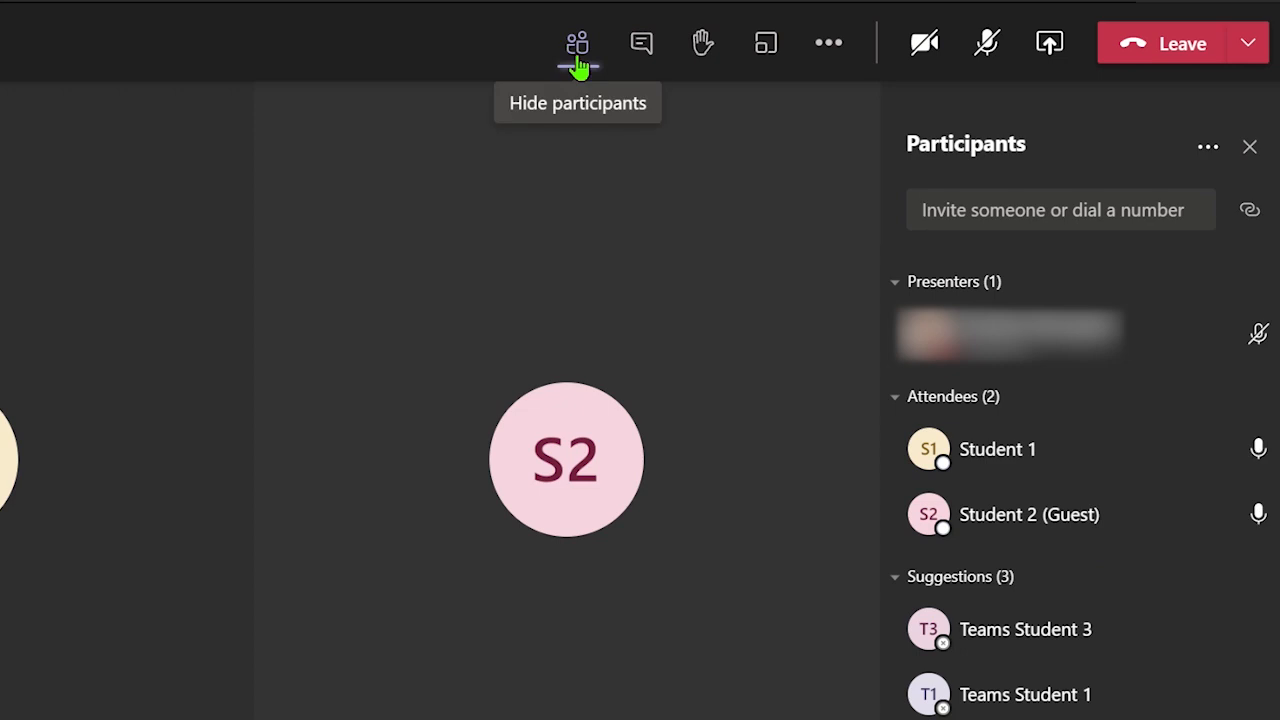
mouse_move(1208, 160)
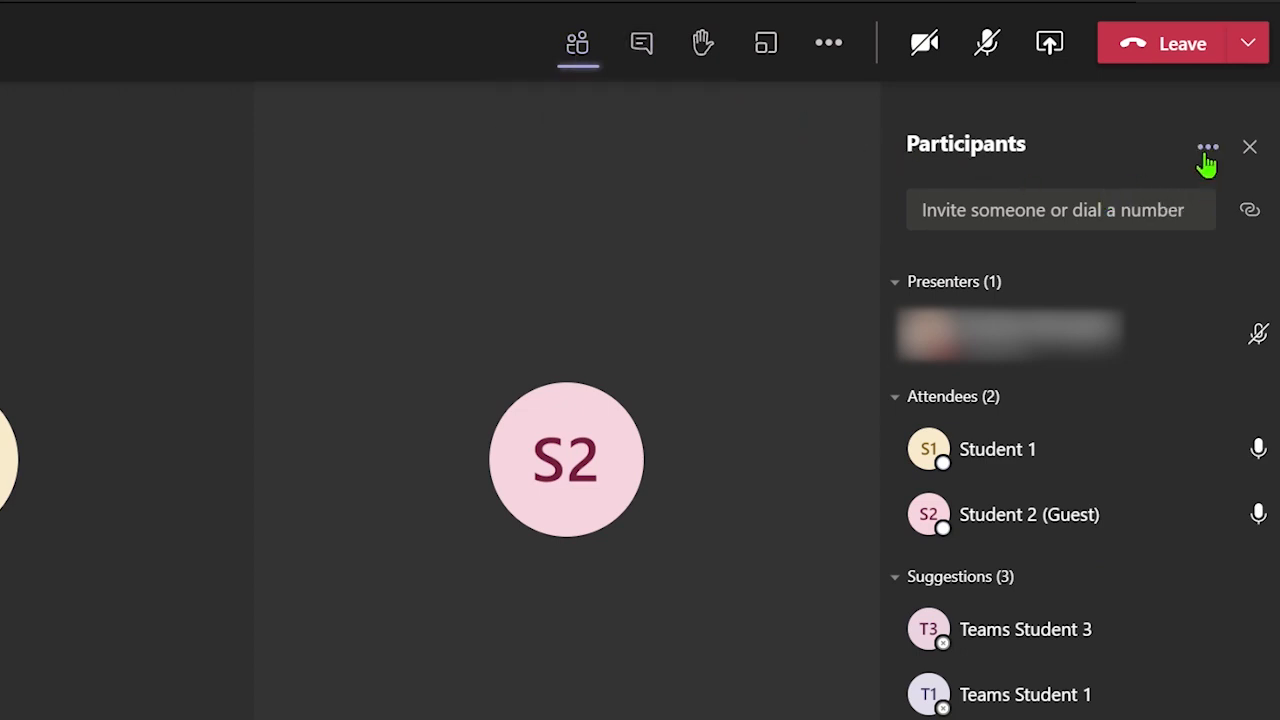
left_click(1208, 148)
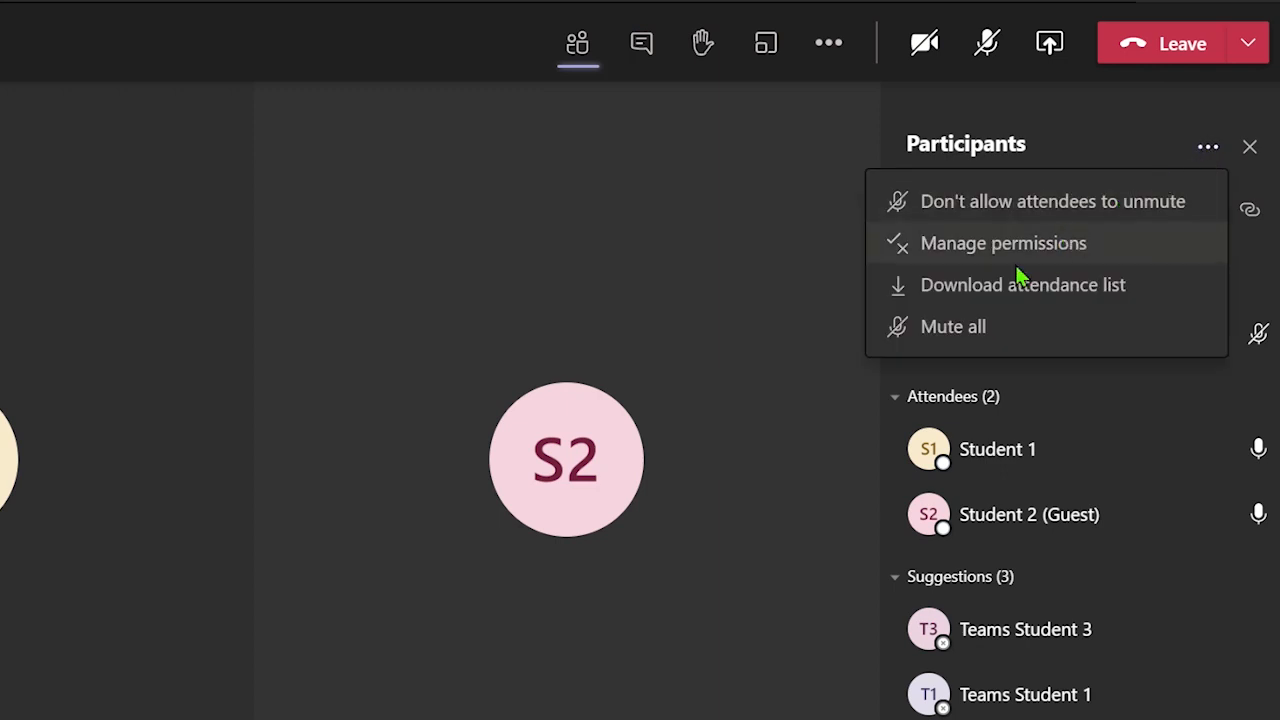
left_click(952, 326)
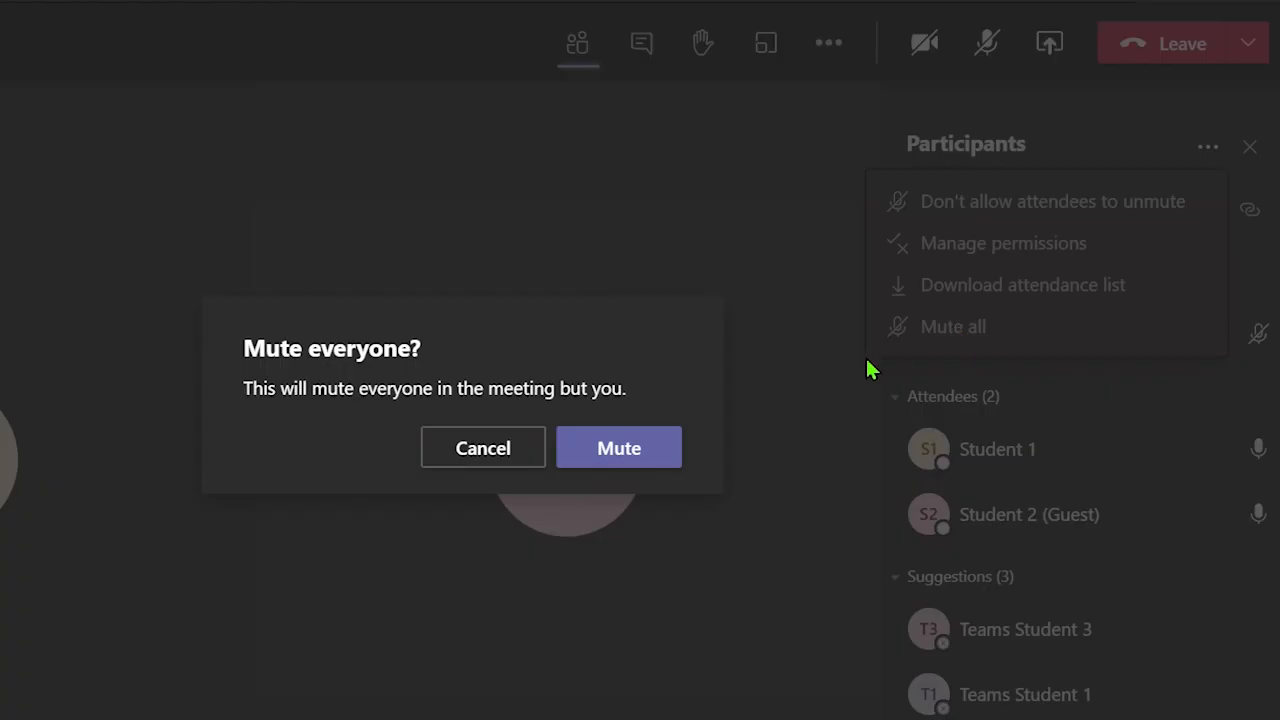
left_click(618, 448)
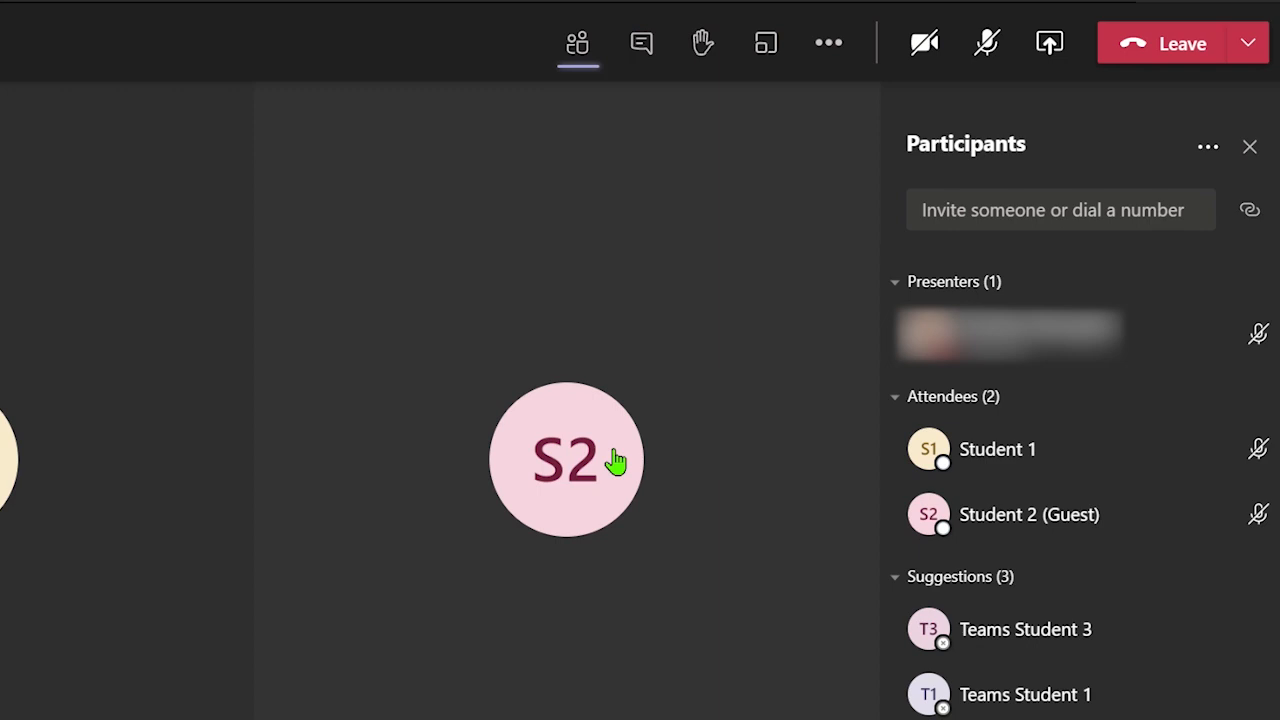
mouse_move(1208, 156)
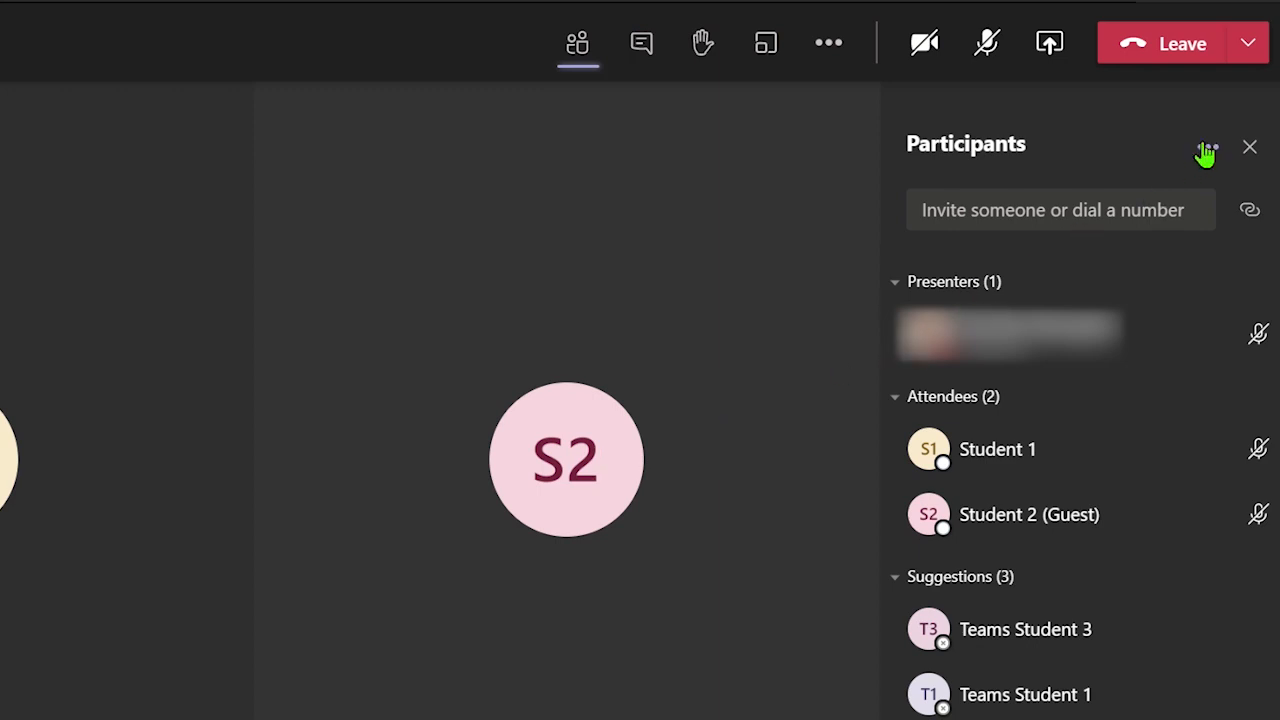
From the participants ... menu choose Don't allow attendees to unmute and confirm.
left_click(1208, 148)
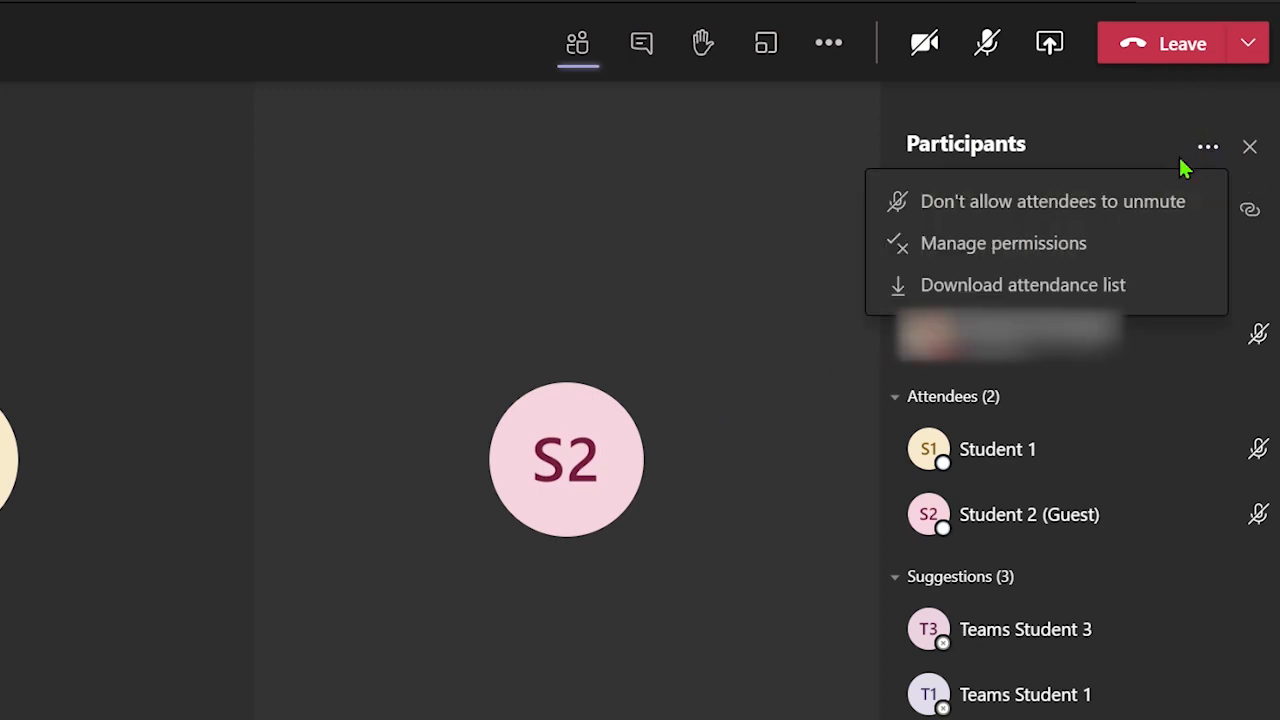
left_click(1052, 200)
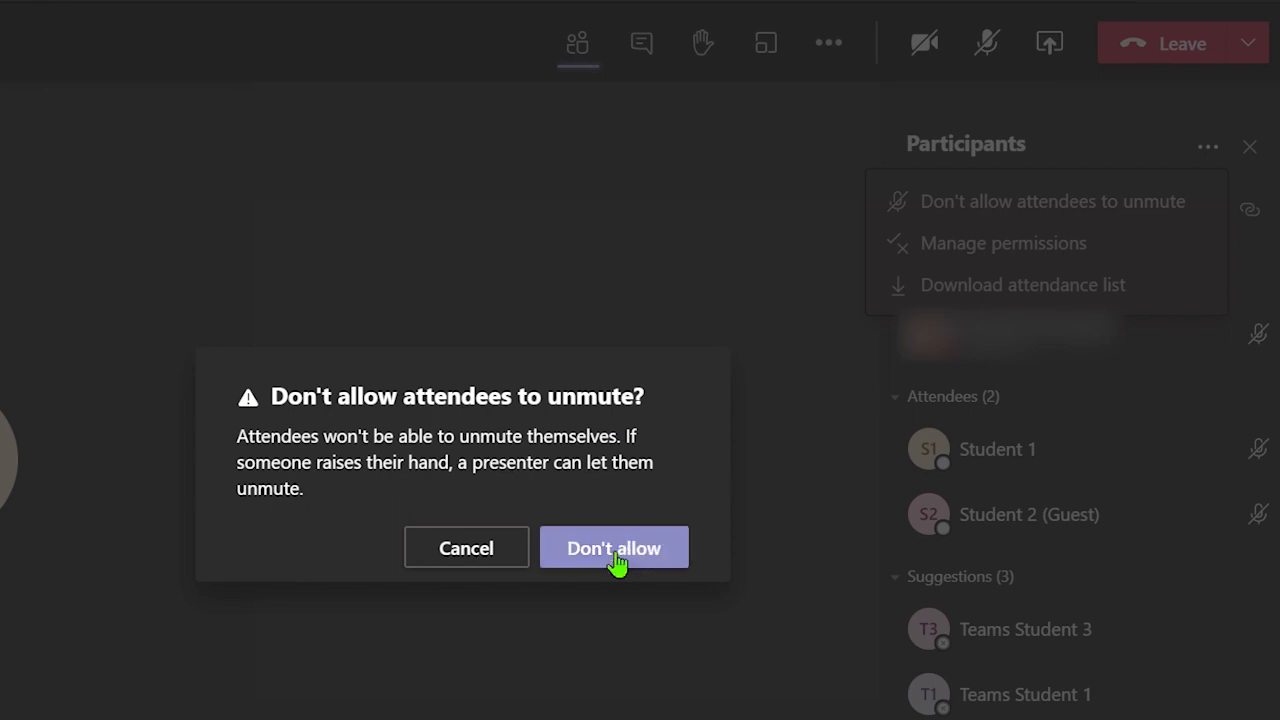
left_click(612, 548)
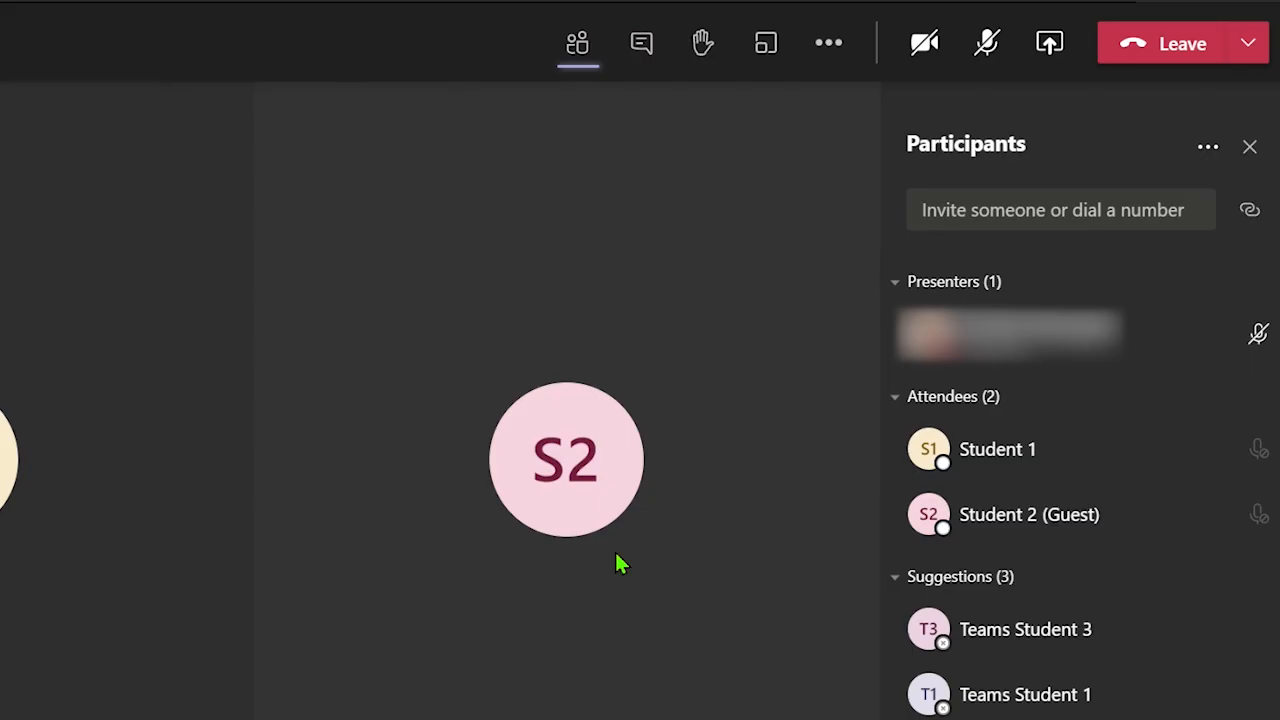
mouse_move(736, 524)
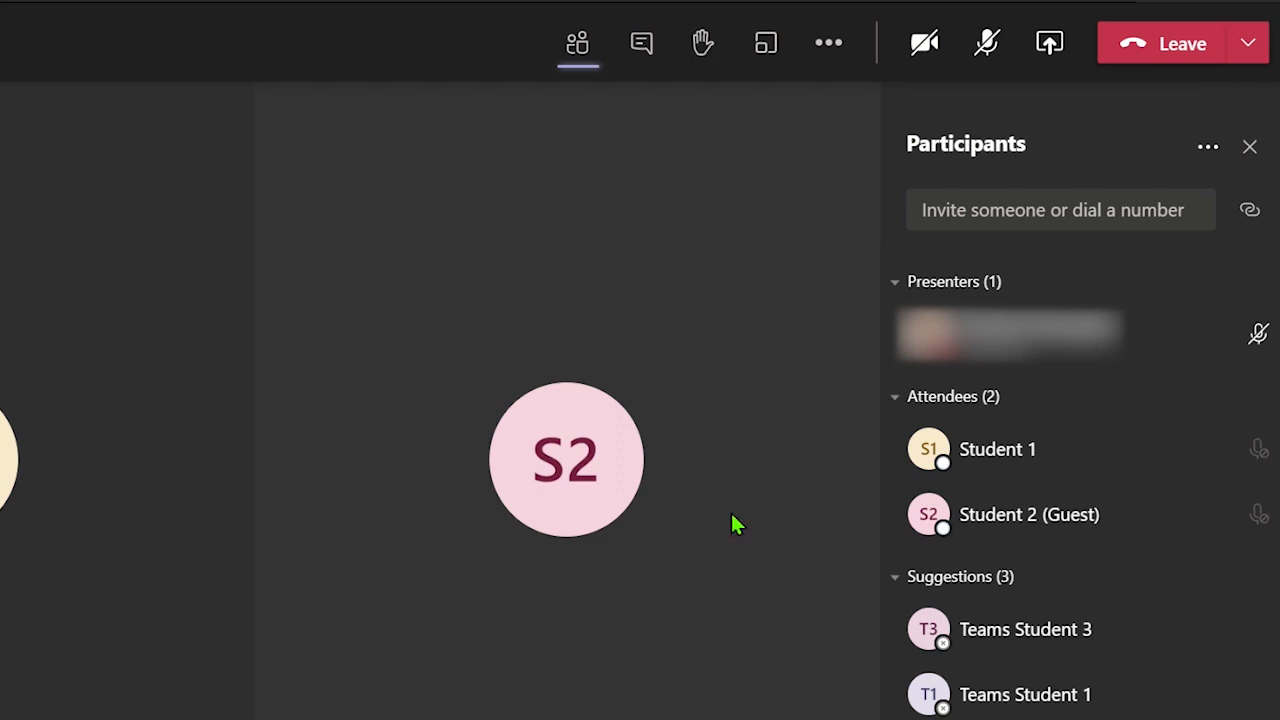
mouse_move(1208, 148)
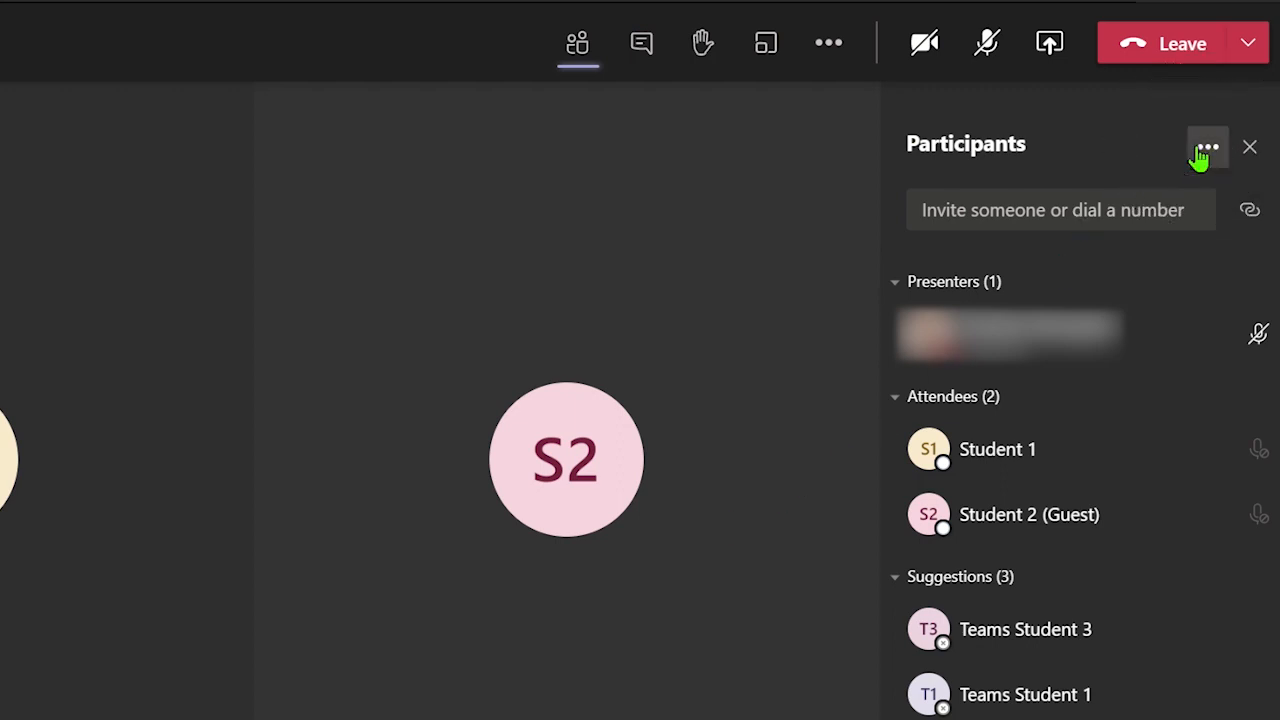
From the participants ... menu choose Allow attendees to unmute and confirm with Allow.
left_click(1208, 146)
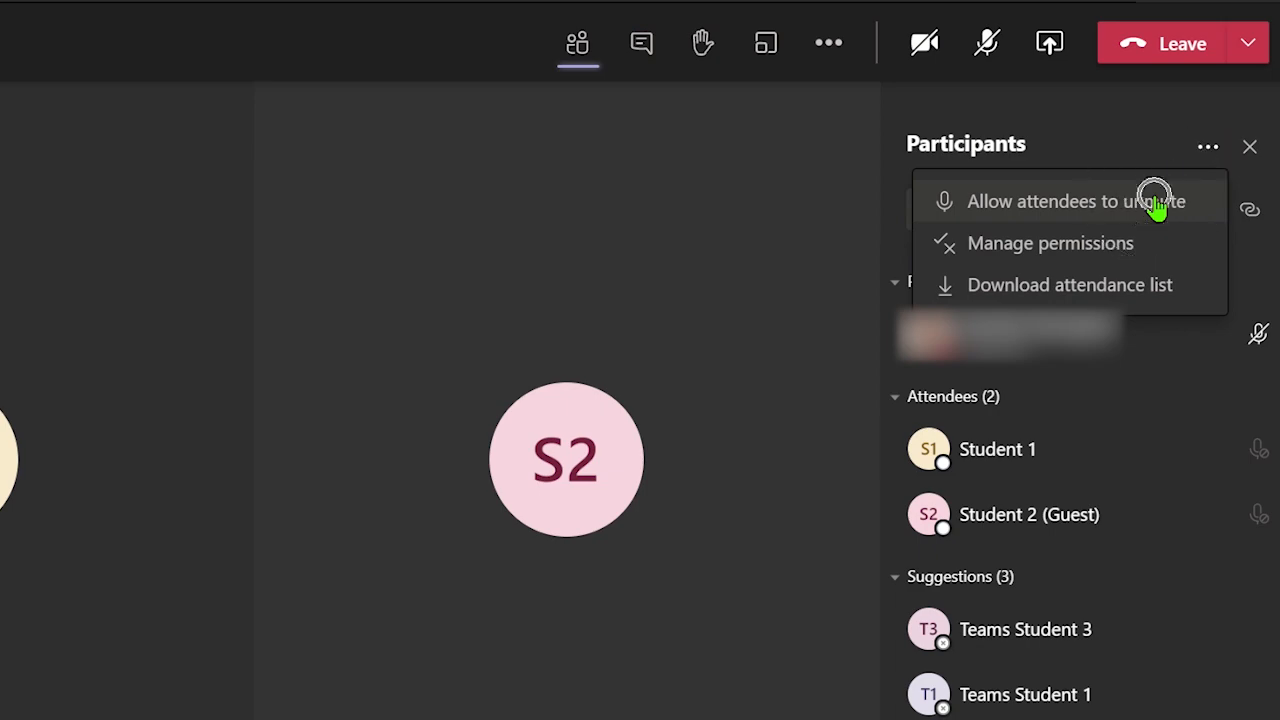
left_click(1076, 200)
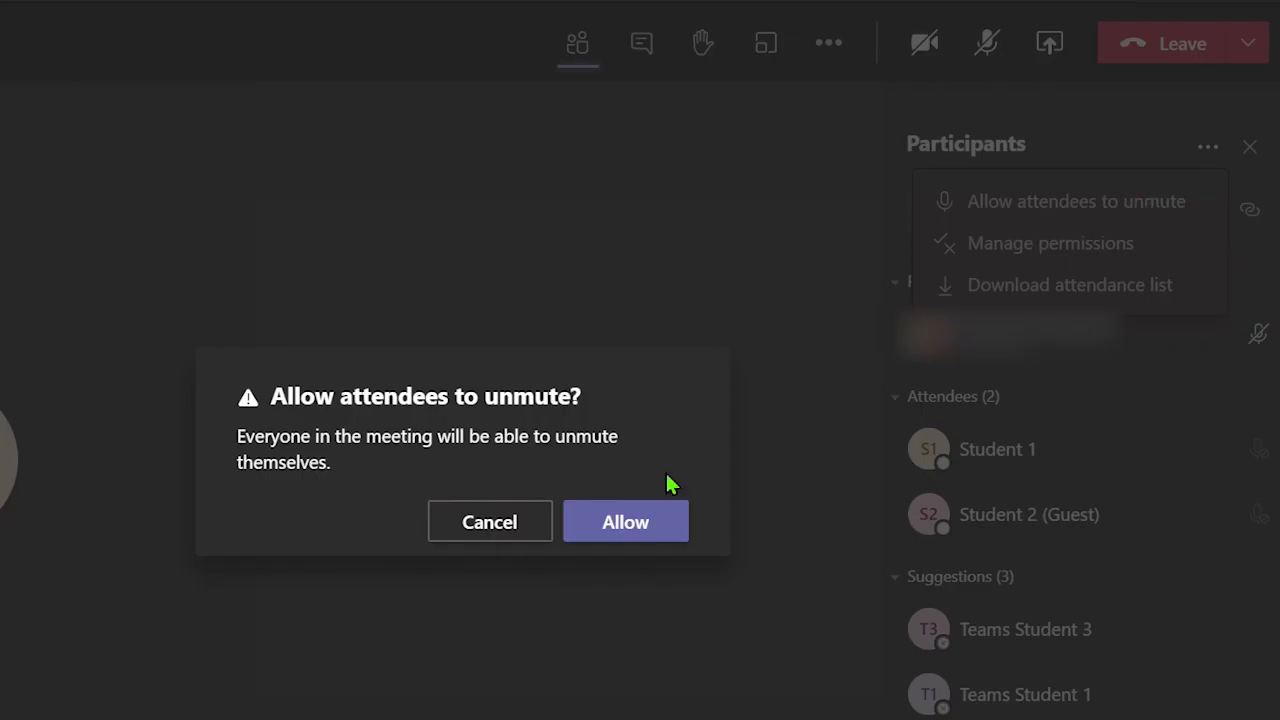
left_click(624, 520)
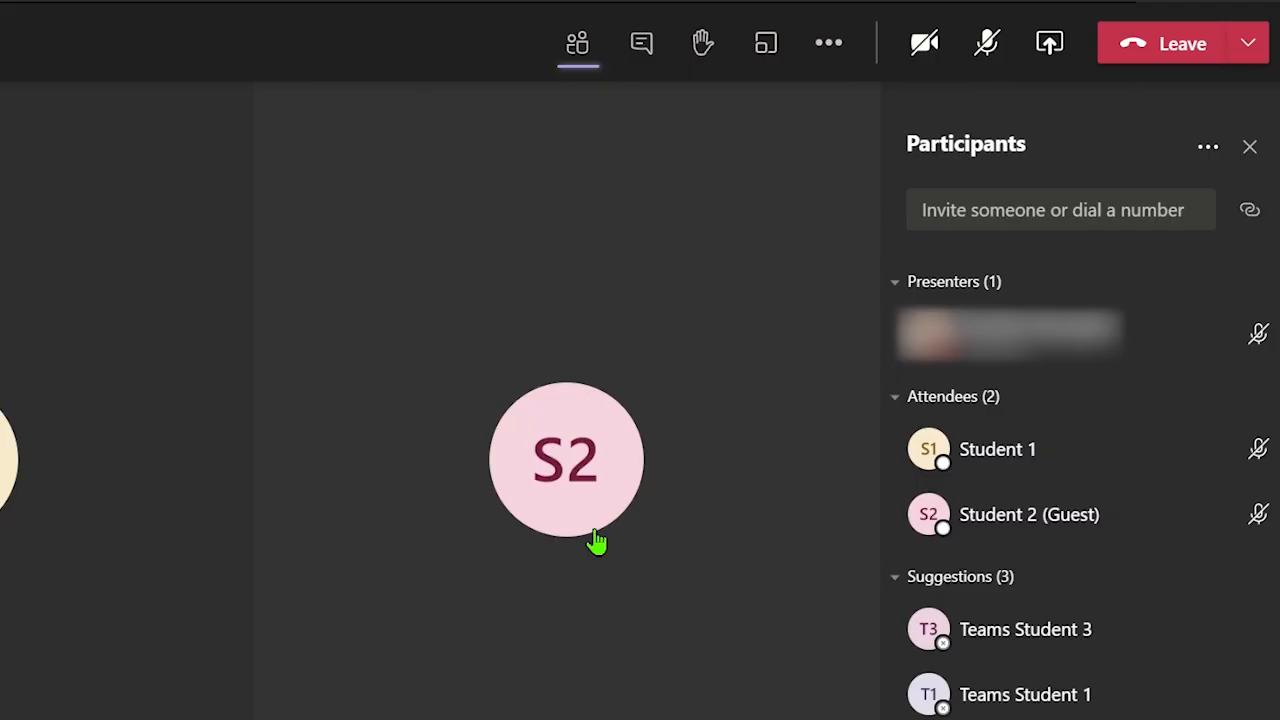